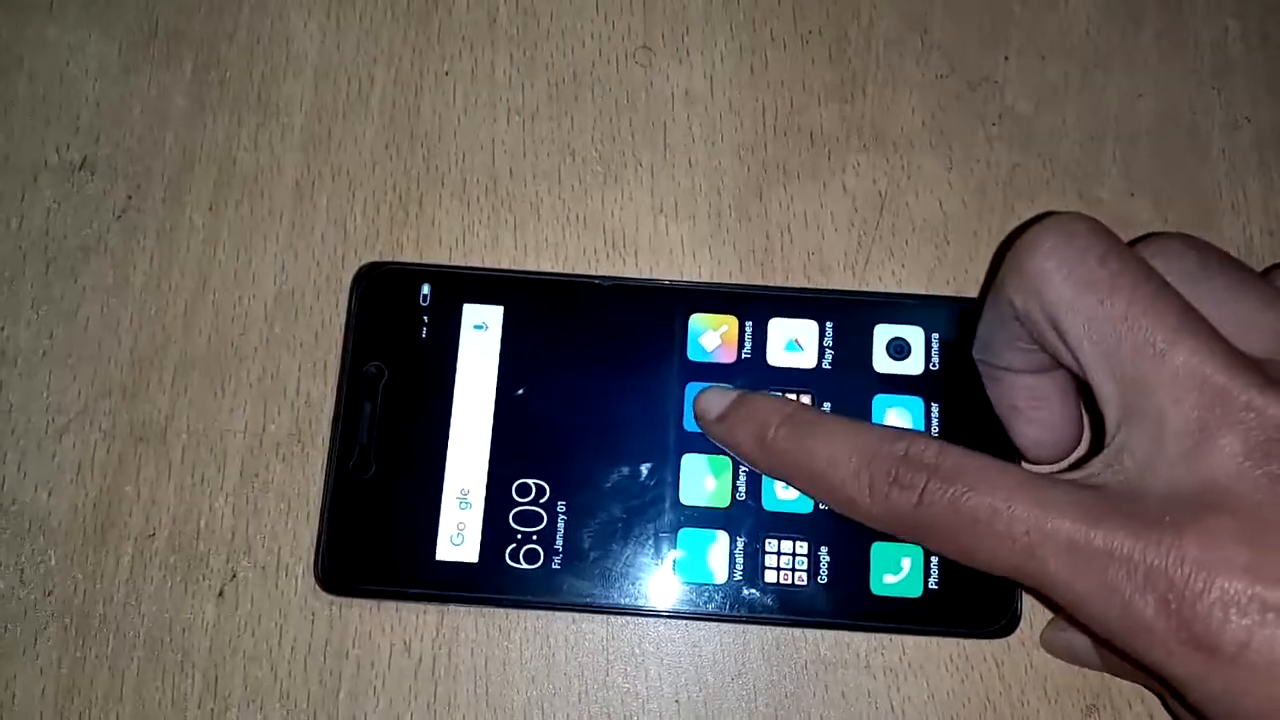
# - Launch the Settings app from the MIUI home screen
pyautogui.click(710, 410)
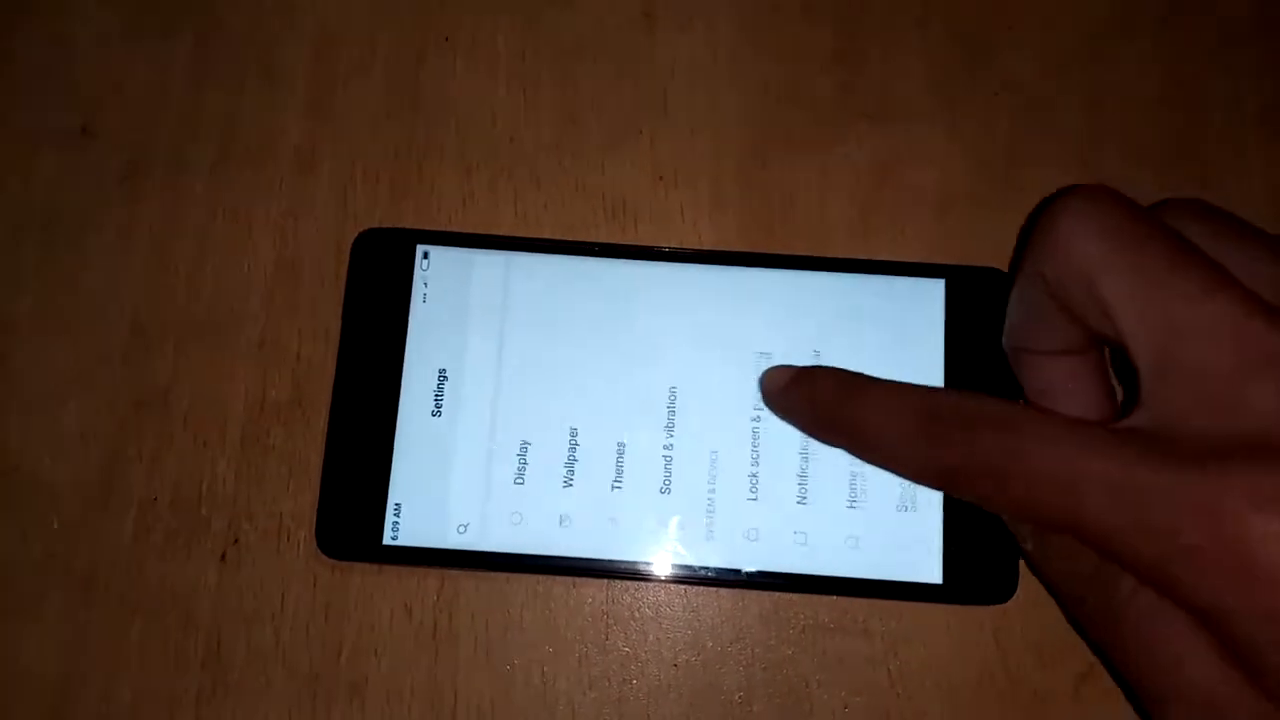
pyautogui.scroll(-3)
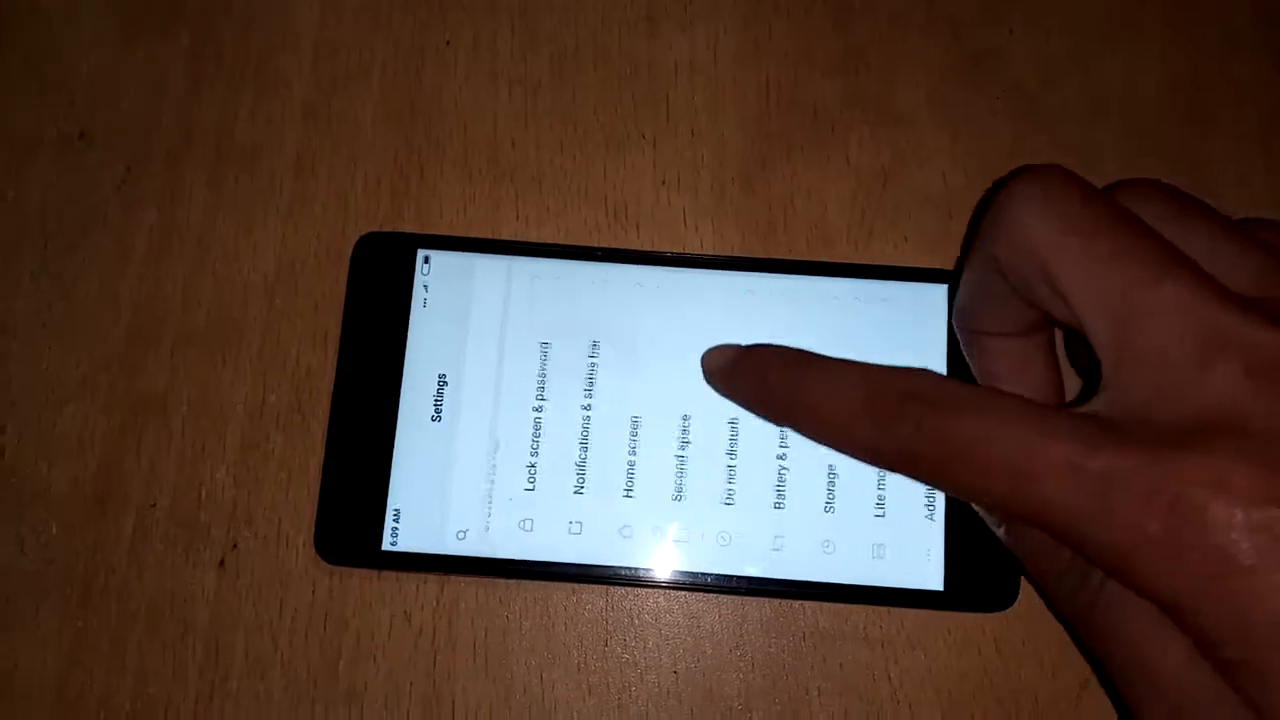
pyautogui.scroll(-3)
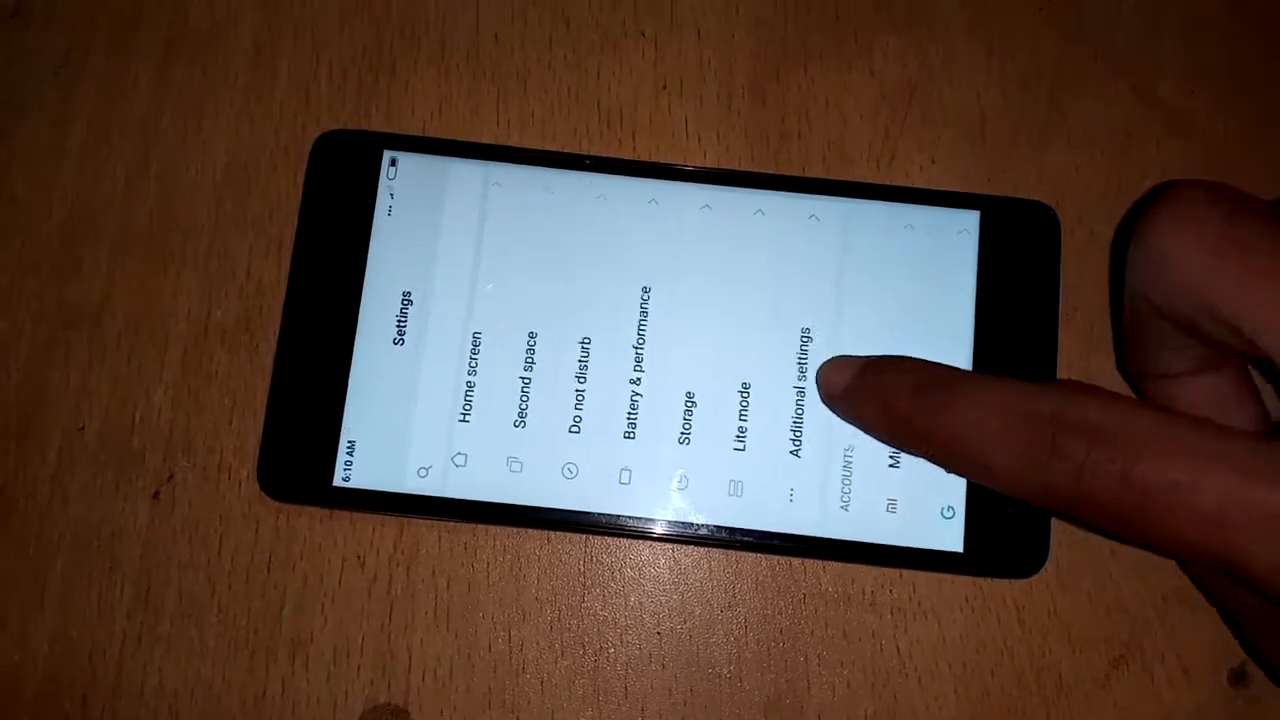
pyautogui.click(680, 430)
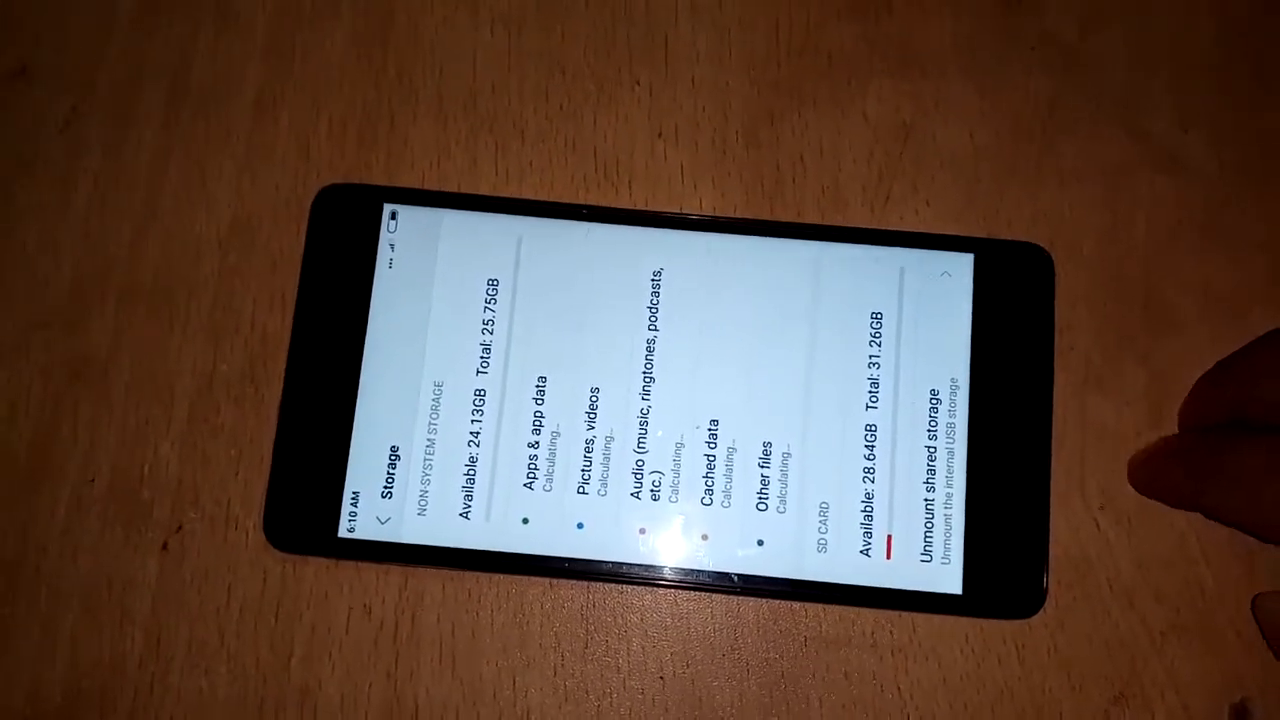
pyautogui.scroll(-3)
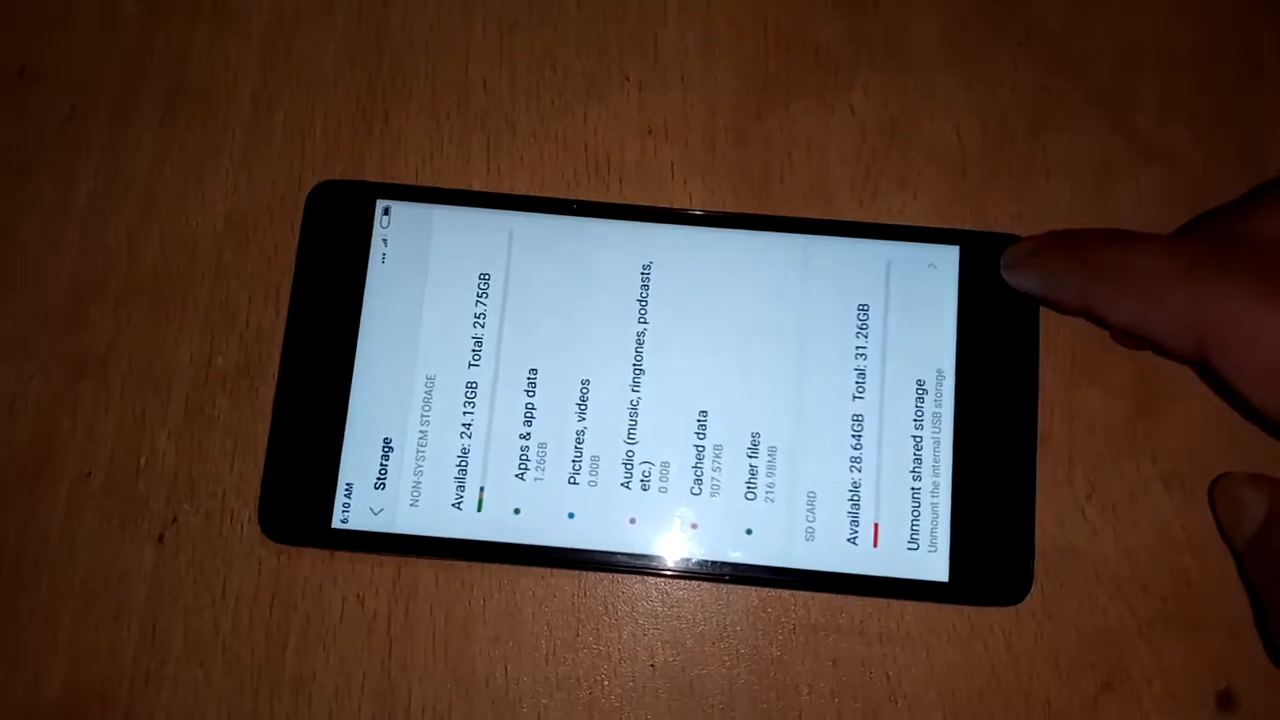
pyautogui.click(375, 513)
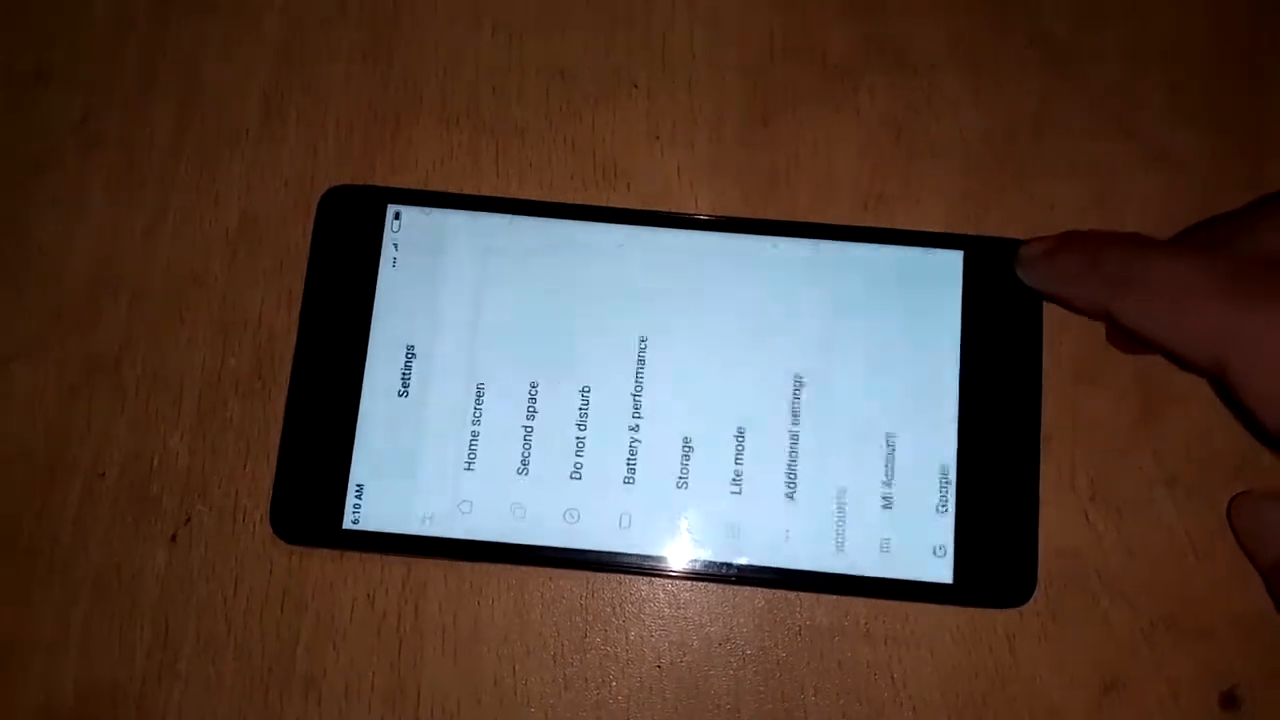